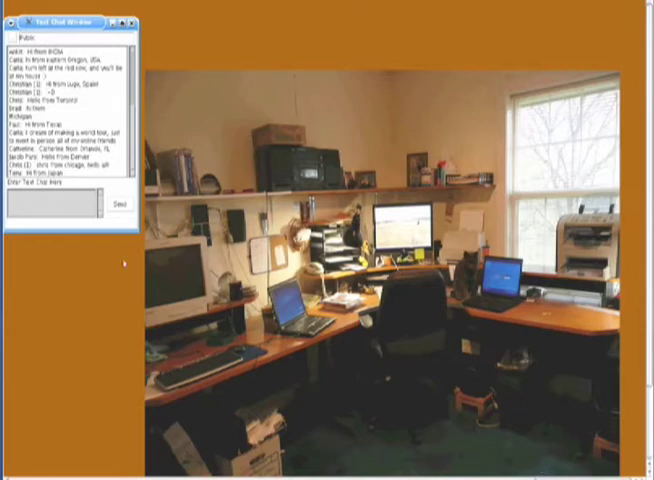
pyautogui.moveTo(123, 263)
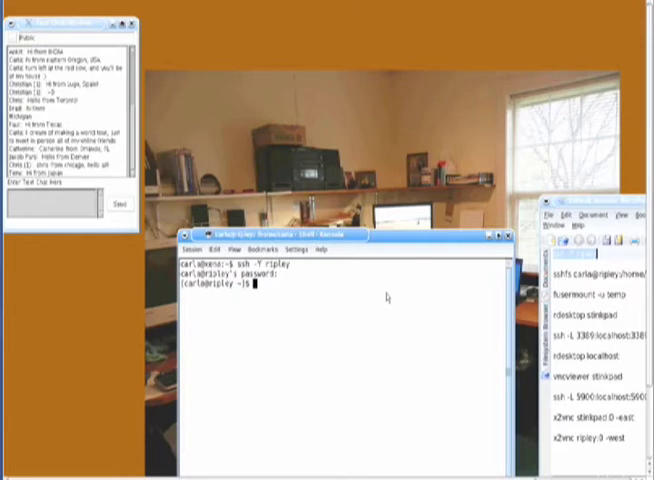
pyautogui.moveTo(393, 291)
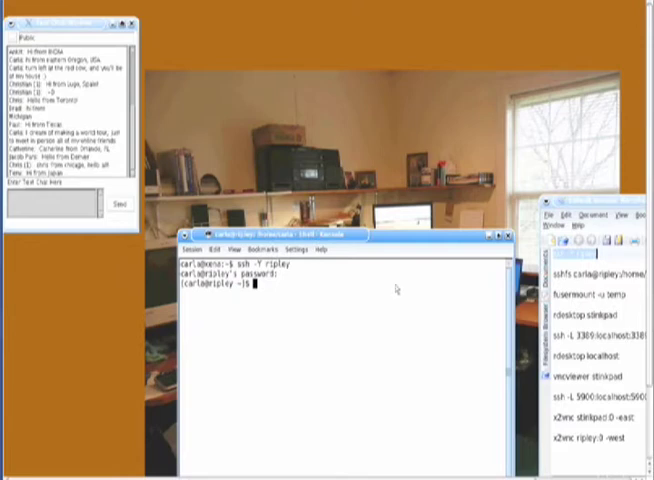
pyautogui.moveTo(300, 298)
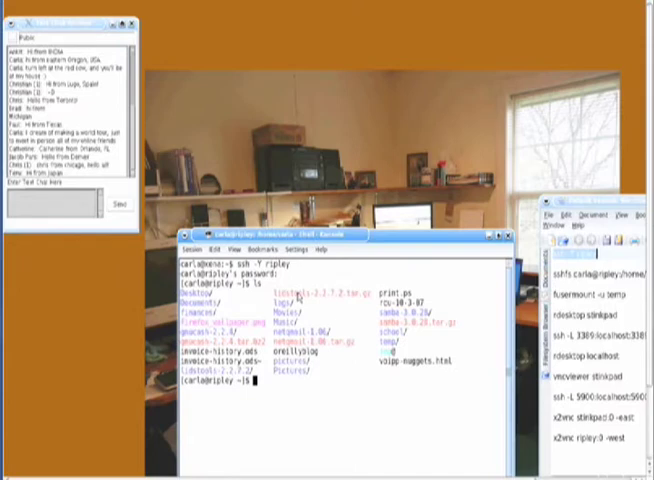
# Try opening voipp-nuggets.html in kate, then launch kwrite on it instead
pyautogui.write('kate voipp-nuggets.html')
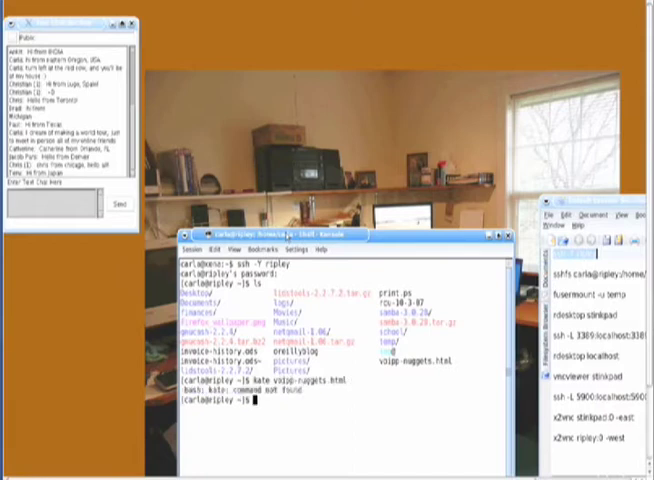
pyautogui.write('kate voipp-nuggets.html')
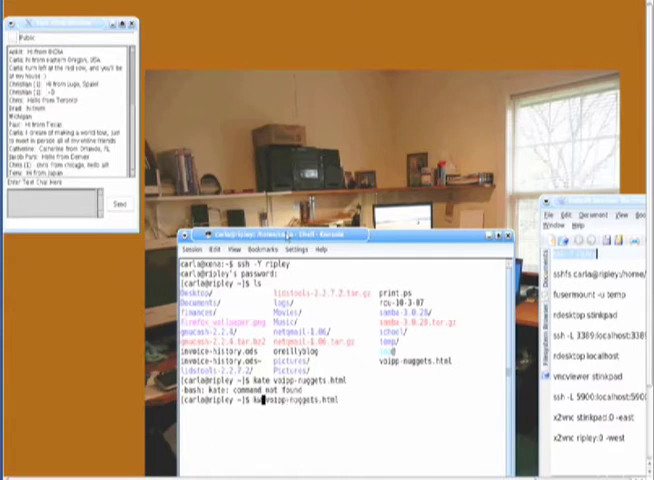
pyautogui.write('write')
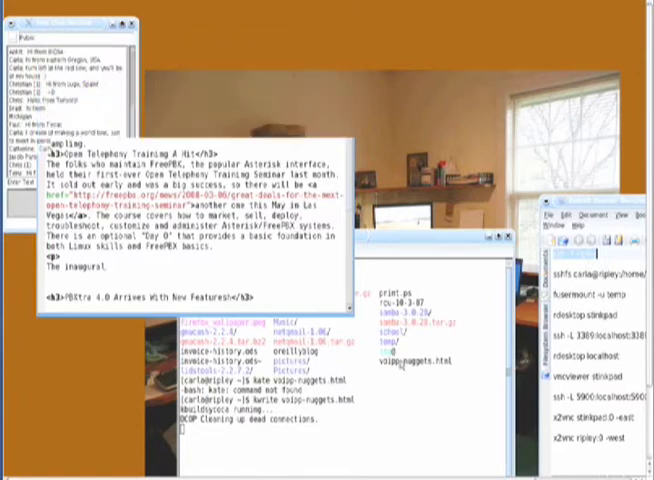
# Scroll through the voipp-nuggets.html source in KWrite, then start typing konqueror
pyautogui.scroll(-3)
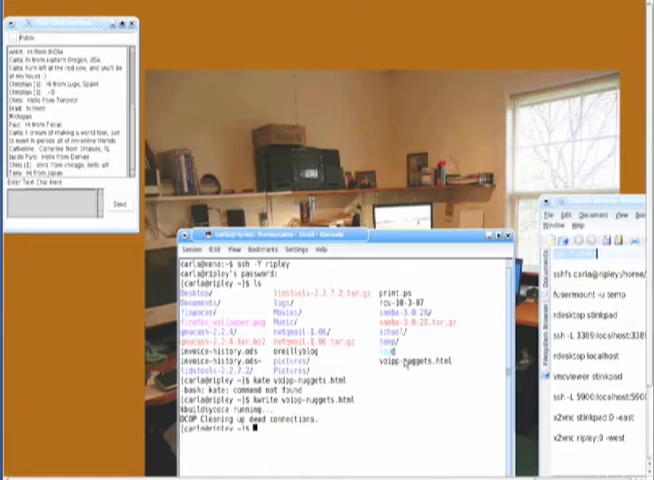
pyautogui.write('konque')
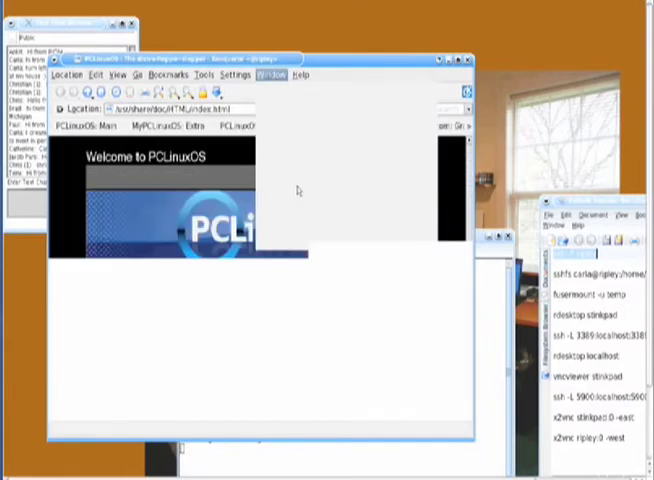
# Switch Konqueror to ripley's Home Folder and scroll through the file listing
pyautogui.click(233, 74)
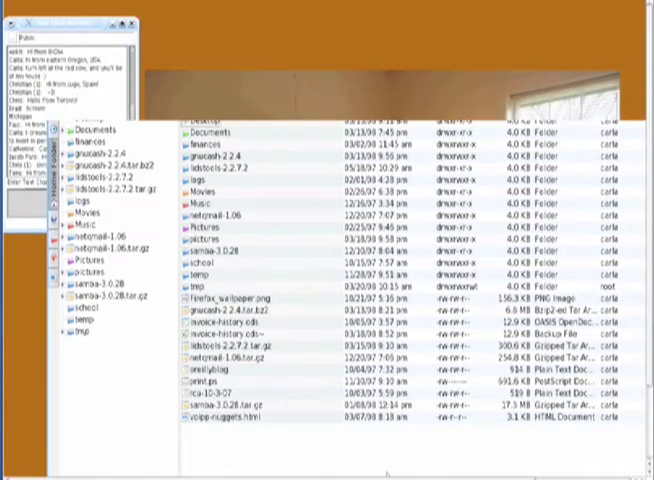
pyautogui.scroll(-3)
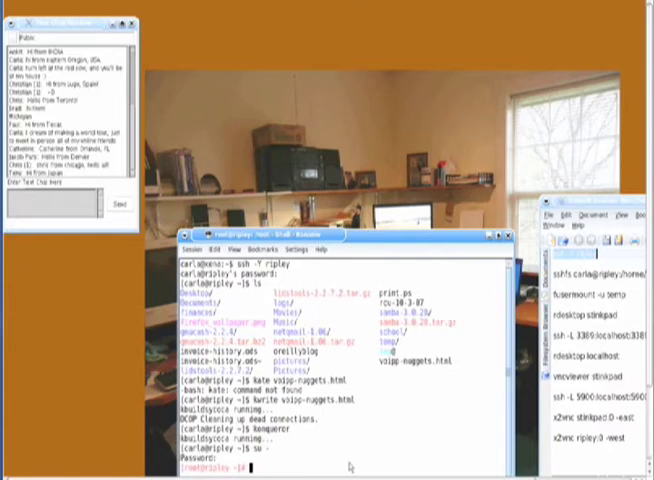
# Exit the root shell, then log out of ripley back to the xena prompt
pyautogui.write('exit')
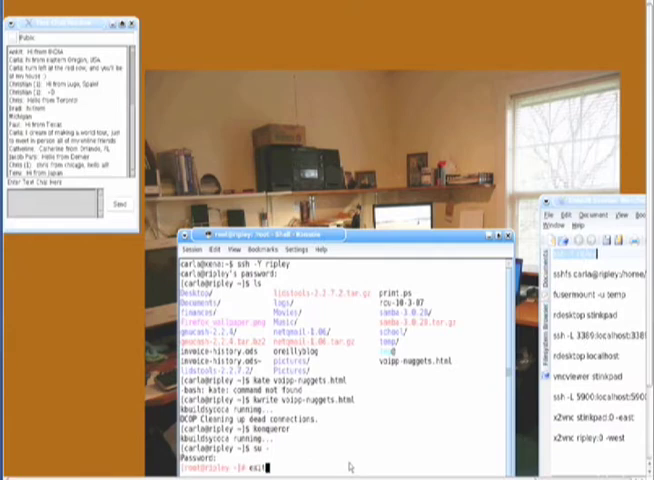
pyautogui.press('Return')
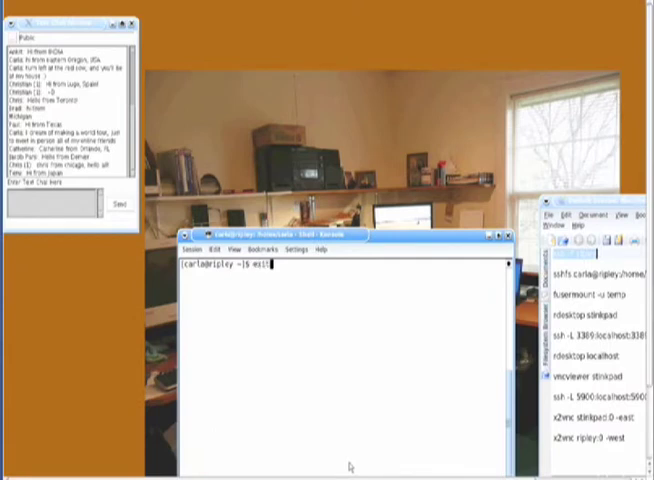
pyautogui.press('Return')
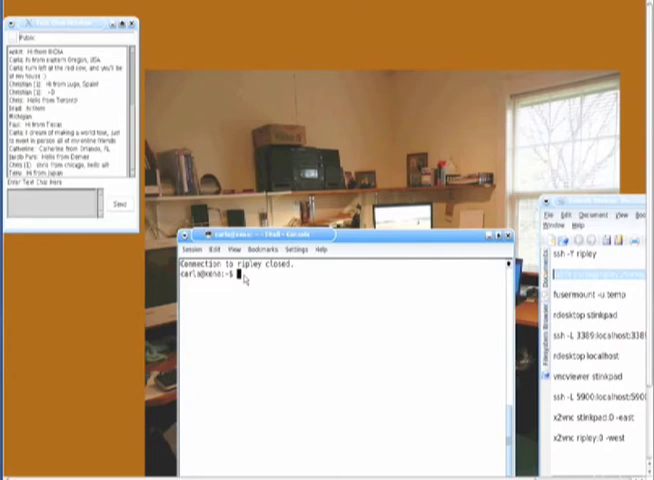
# Mount carla@ripley:/home/carla onto temp with sshfs and list temp's contents
pyautogui.write('sshfs carla@ripley:/home/carla temp/')
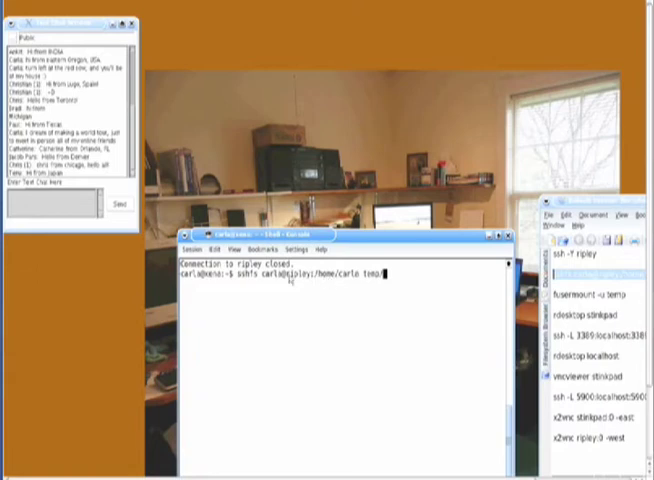
pyautogui.moveTo(390, 347)
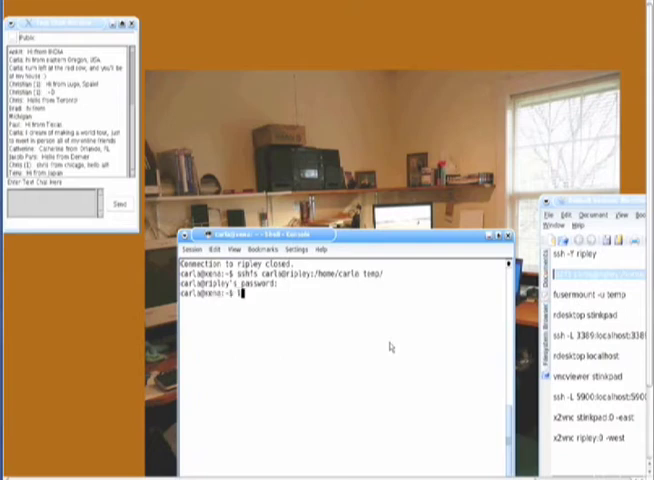
pyautogui.write('ls temp')
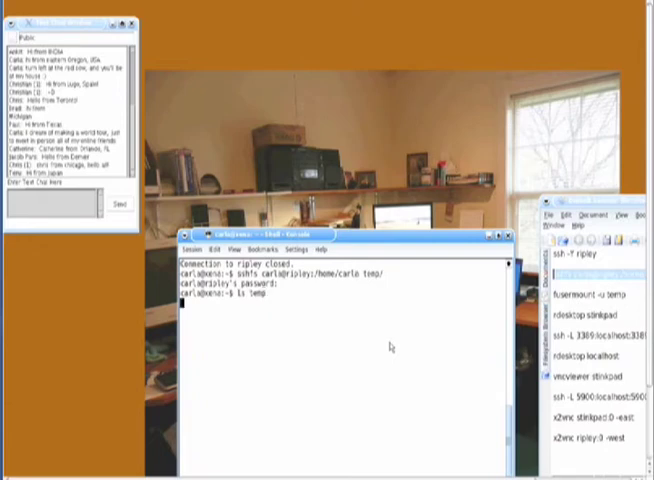
pyautogui.press('Return')
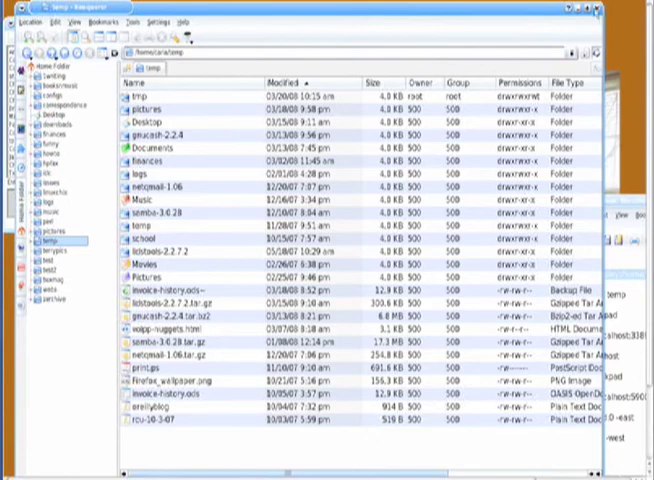
pyautogui.moveTo(595, 12)
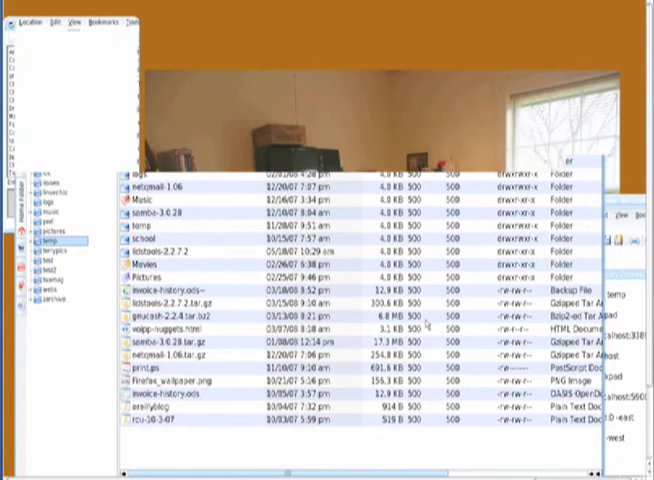
# Scroll through ripley's home files in Konqueror's temp folder listing
pyautogui.scroll(-3)
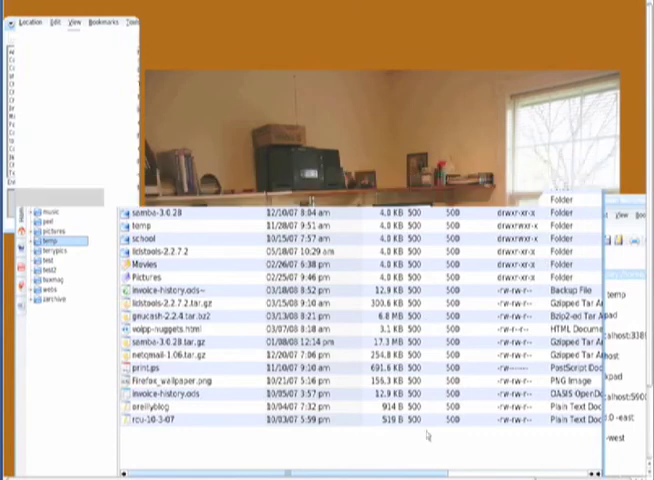